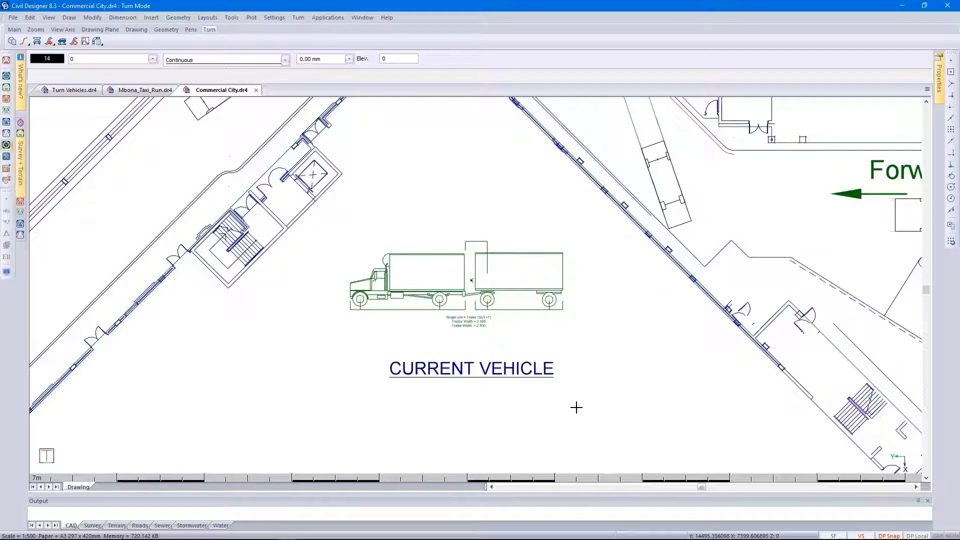
mouse_move(162, 117)
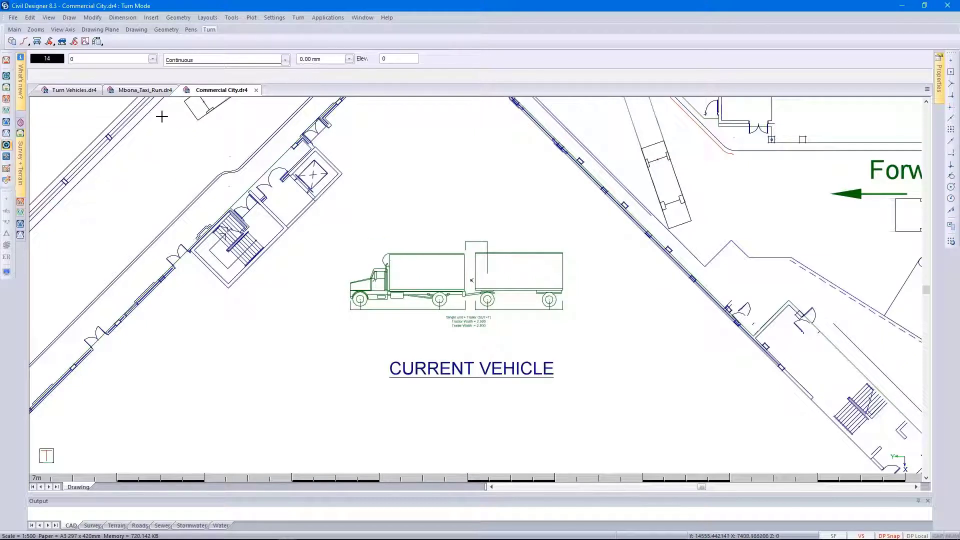
- Switch to the Mbona_Taxi_Run.dr4 runway drawing
click(145, 90)
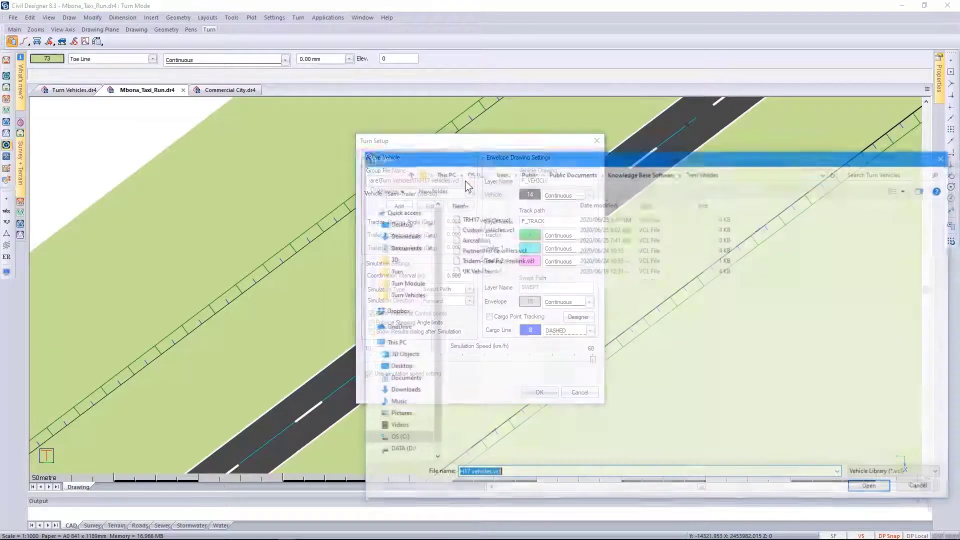
- Load the Aircraft.vcl library and make the Dakota DC-3 the active vehicle
click(473, 239)
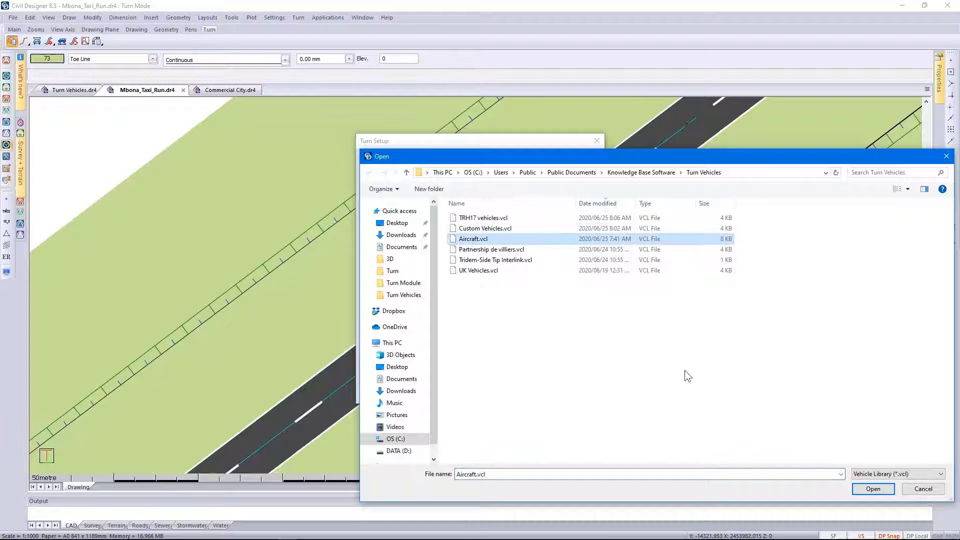
click(874, 489)
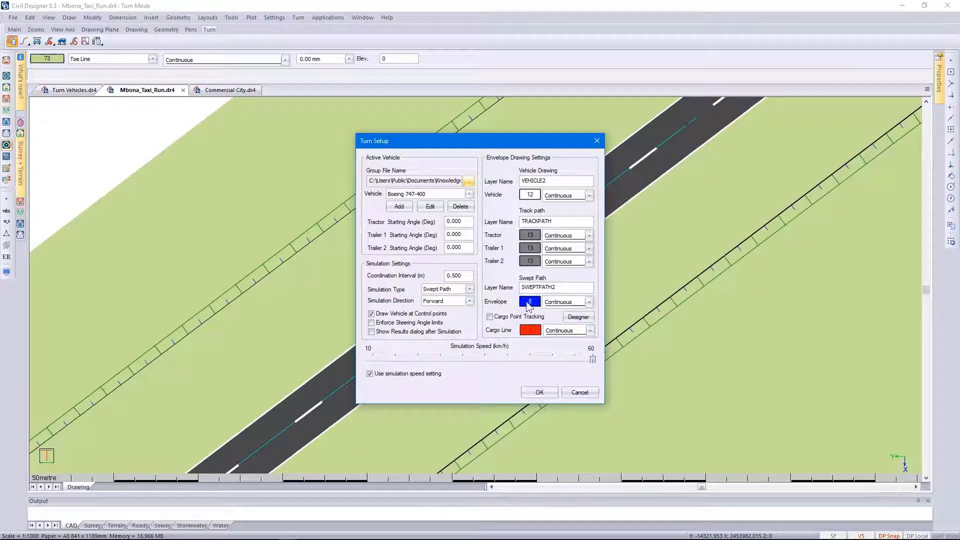
click(469, 193)
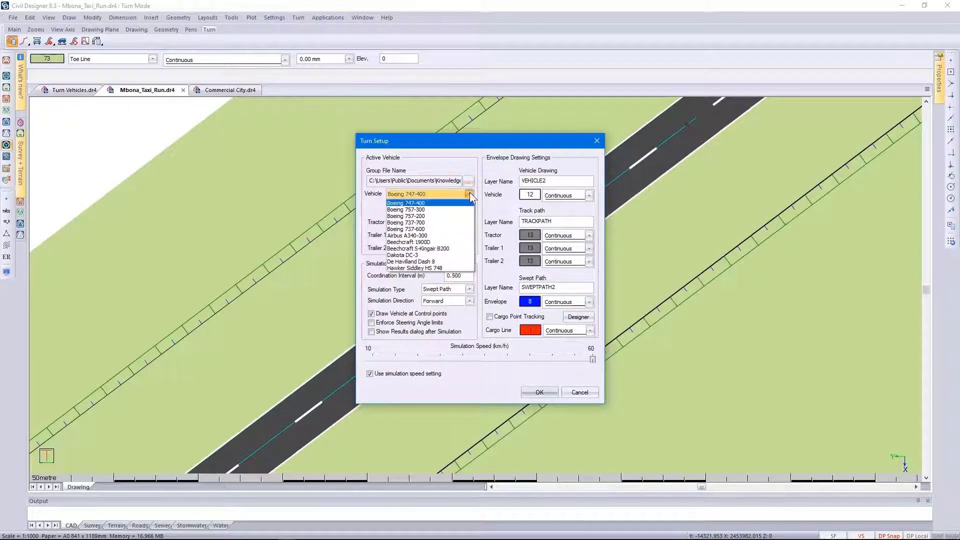
mouse_move(449, 232)
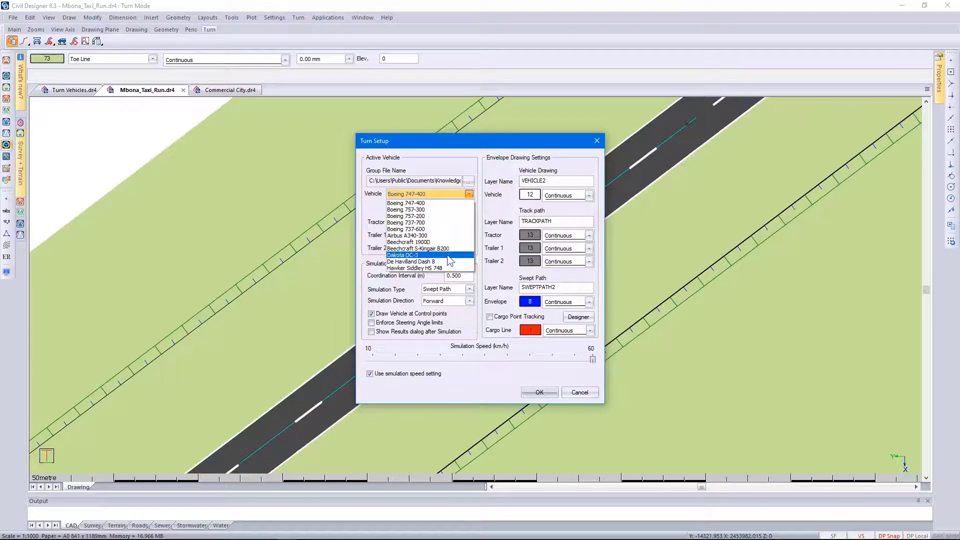
click(403, 255)
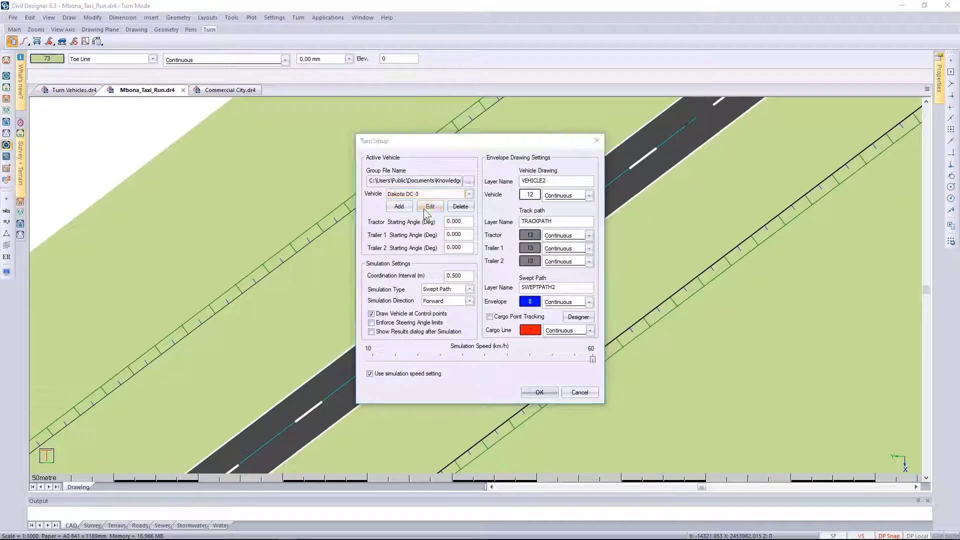
- Review the DC-3 dimensions, make the Beechcraft S-Kingair B200 active and accept Turn Setup
click(430, 207)
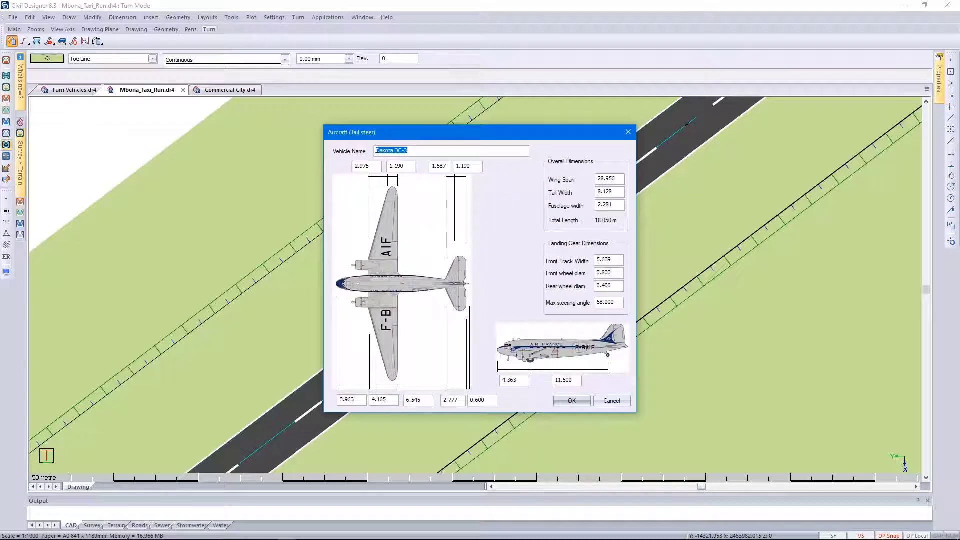
mouse_move(504, 284)
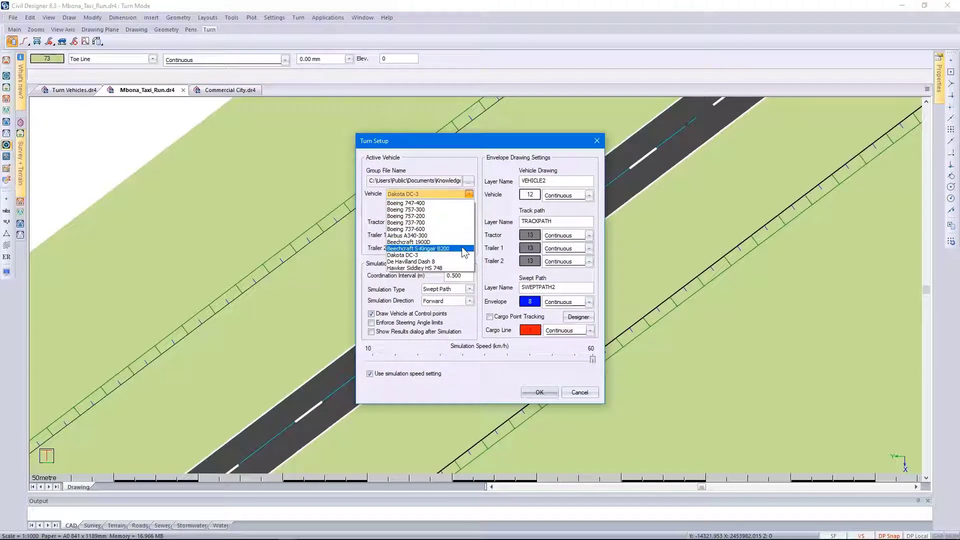
click(424, 249)
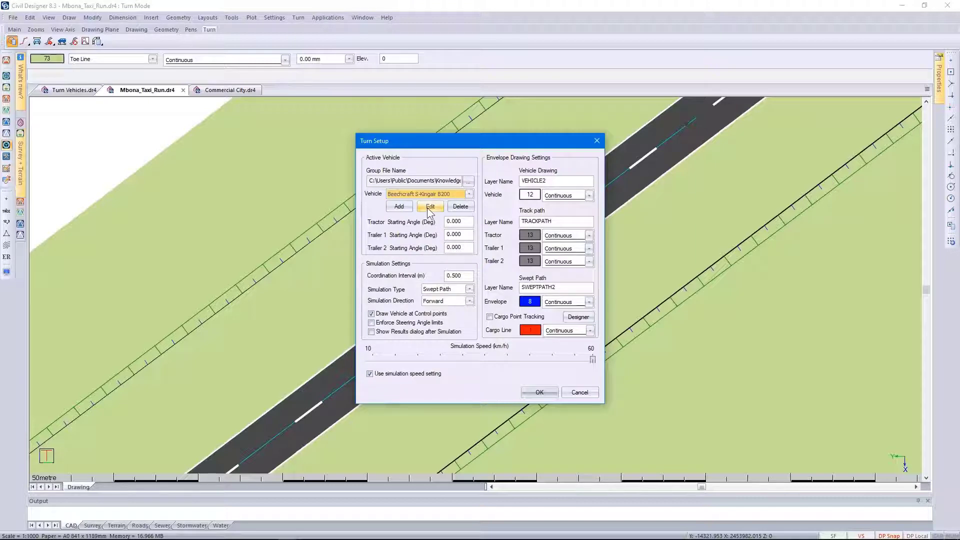
click(429, 207)
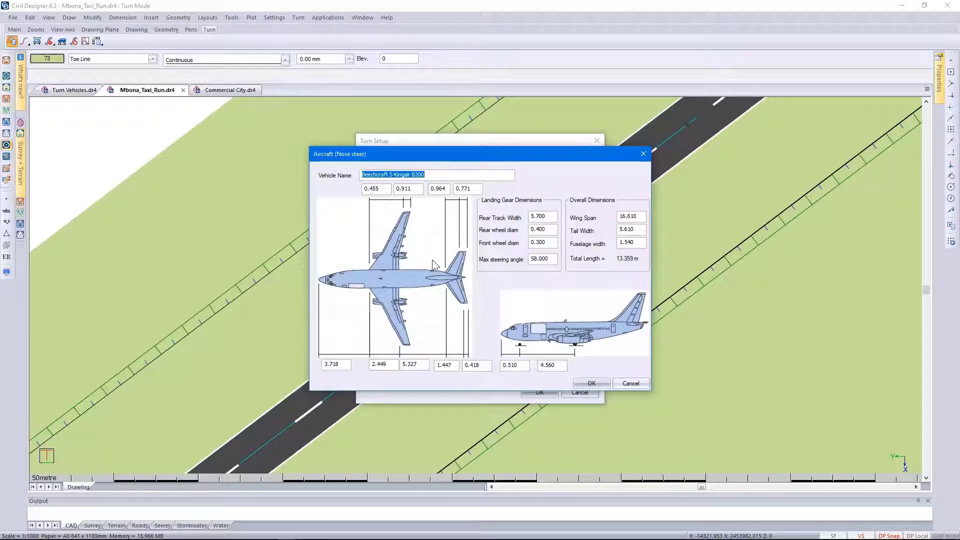
click(591, 384)
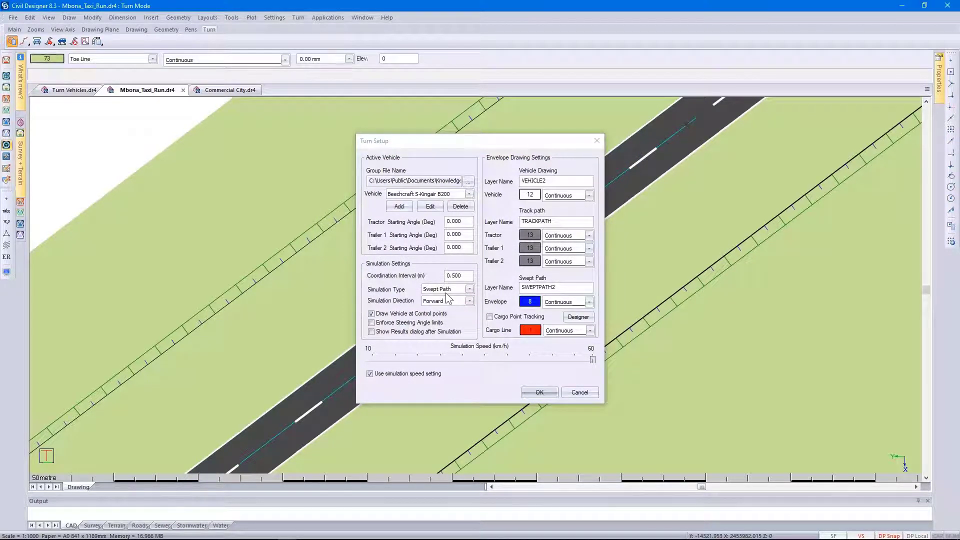
click(540, 392)
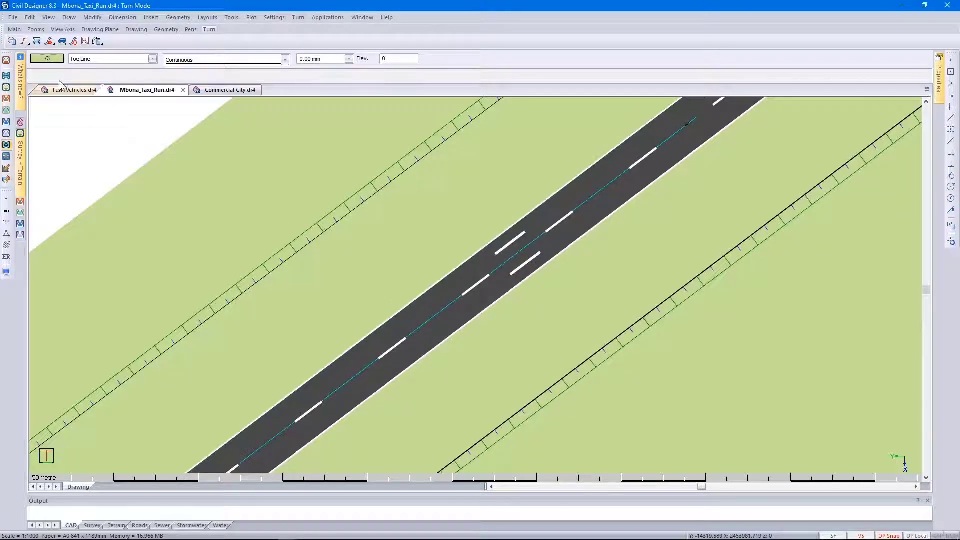
- Pick the runway centreline polyline as the aircraft travel path and finish the selection
click(24, 41)
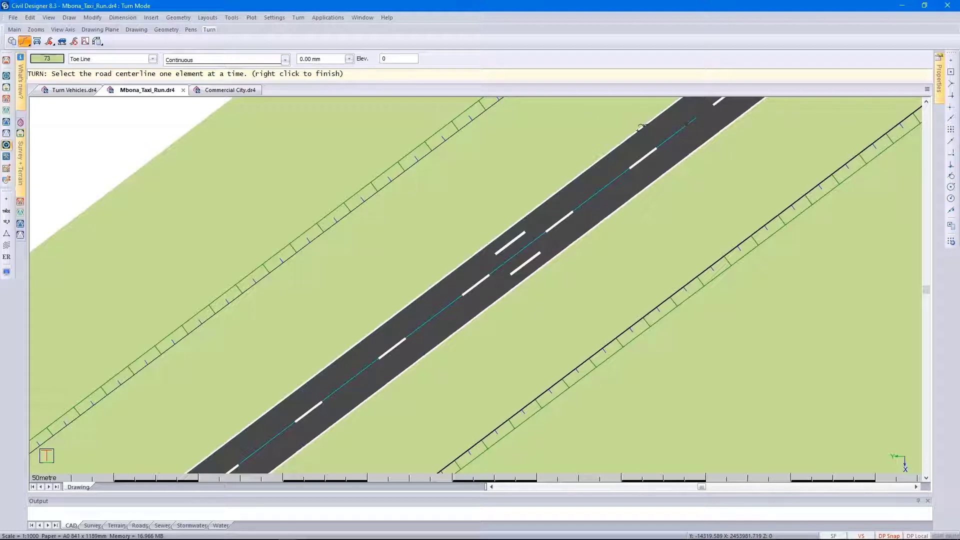
mouse_move(681, 128)
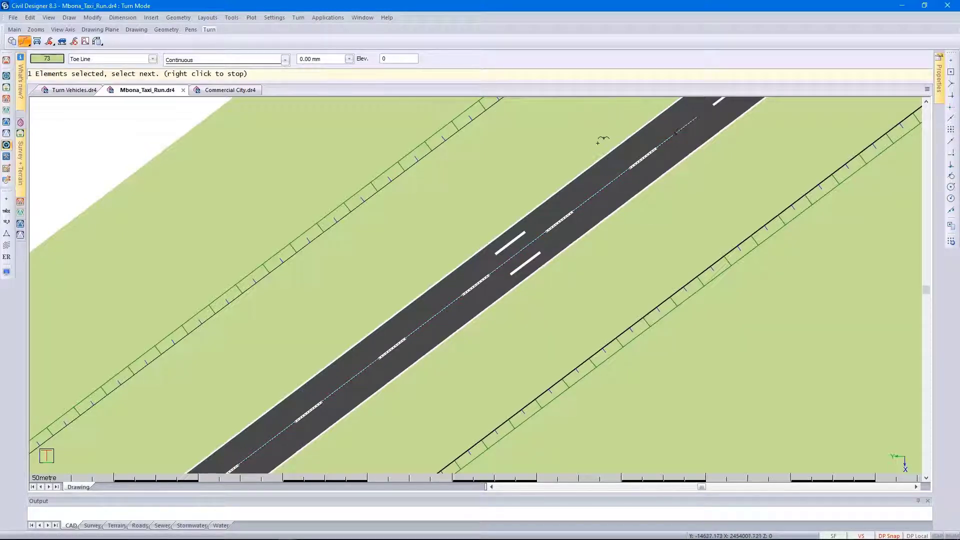
right_click(598, 146)
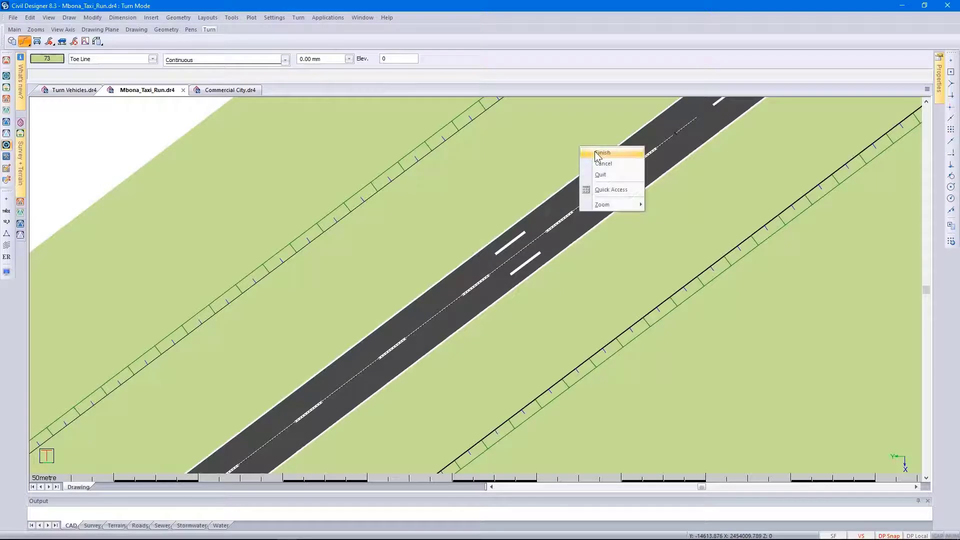
click(603, 153)
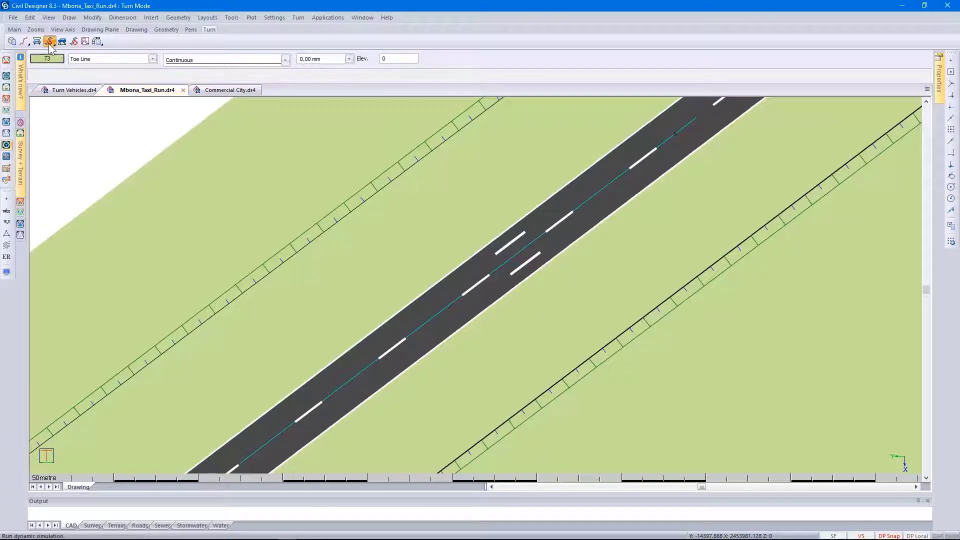
- Run the dynamic aircraft turning simulation along the runway centreline
click(48, 41)
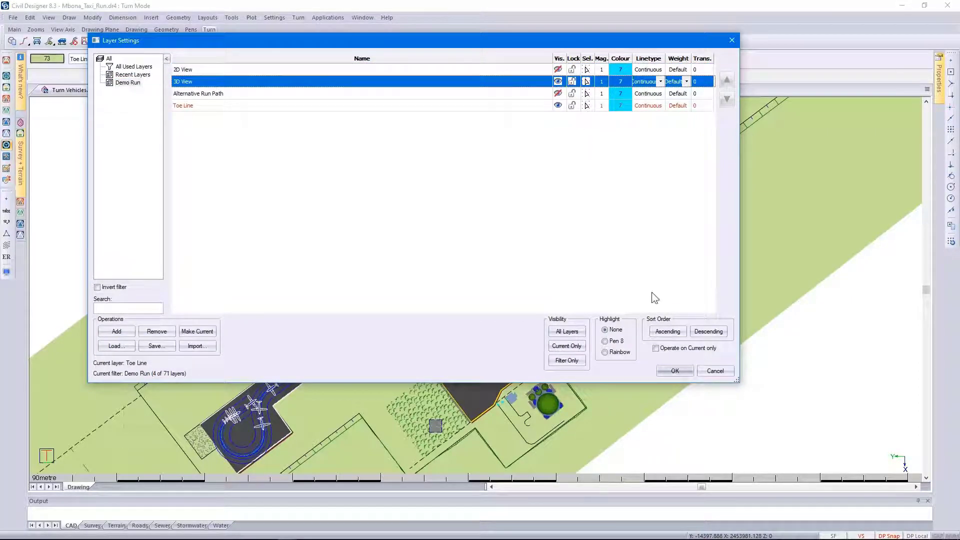
- Apply the Demo Run layer visibility and show the full airport plan with swept paths
click(675, 371)
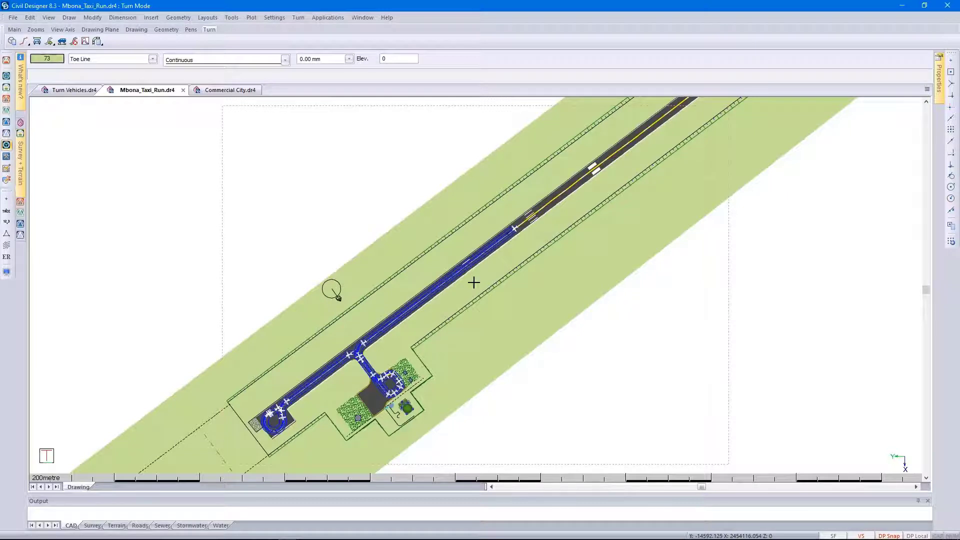
right_click(473, 281)
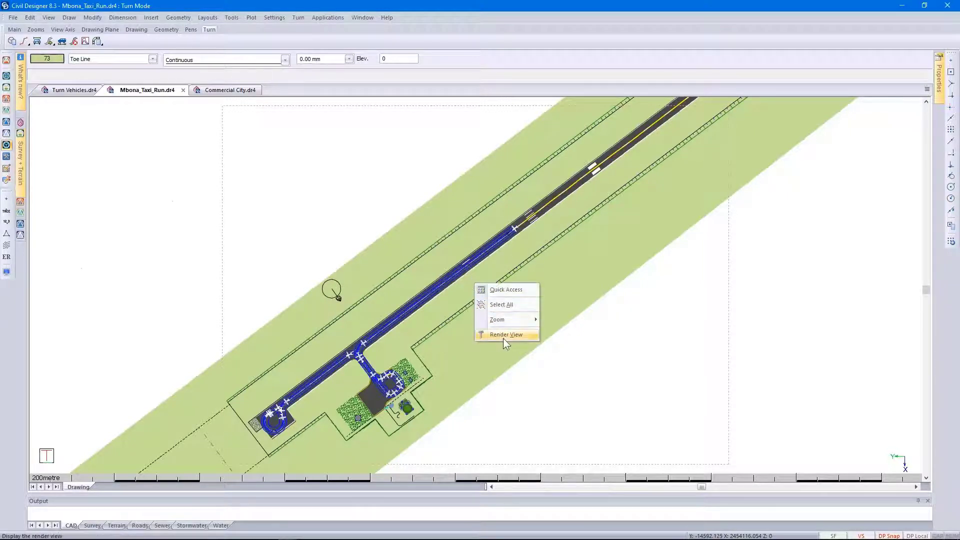
- Render the airport in 3D, orbit behind the aircraft and start Fly Along: Polyline on the runway
click(506, 335)
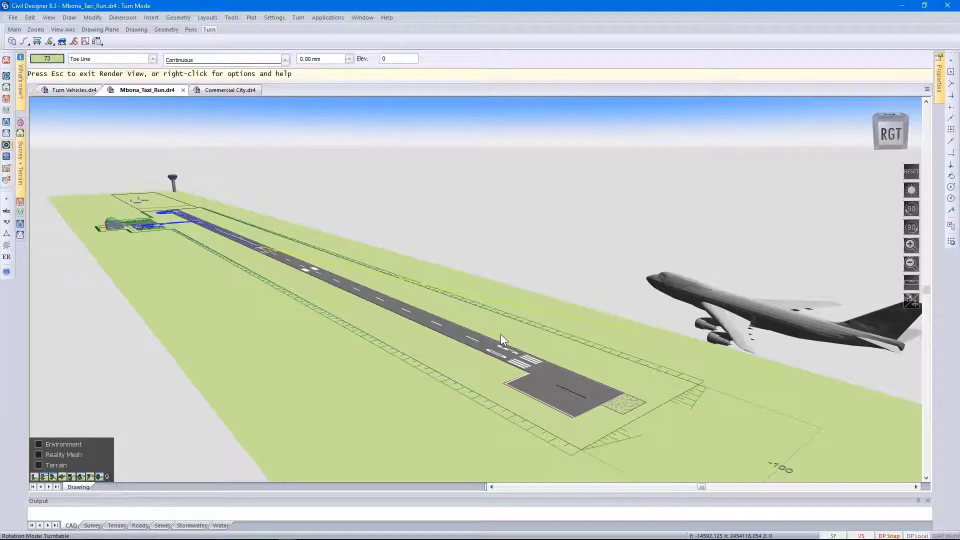
mouse_move(523, 327)
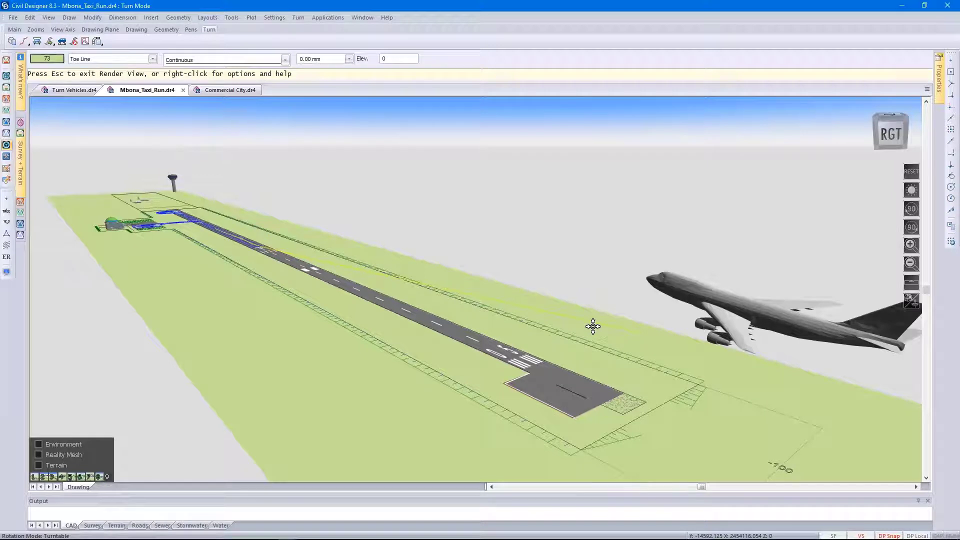
mouse_move(390, 285)
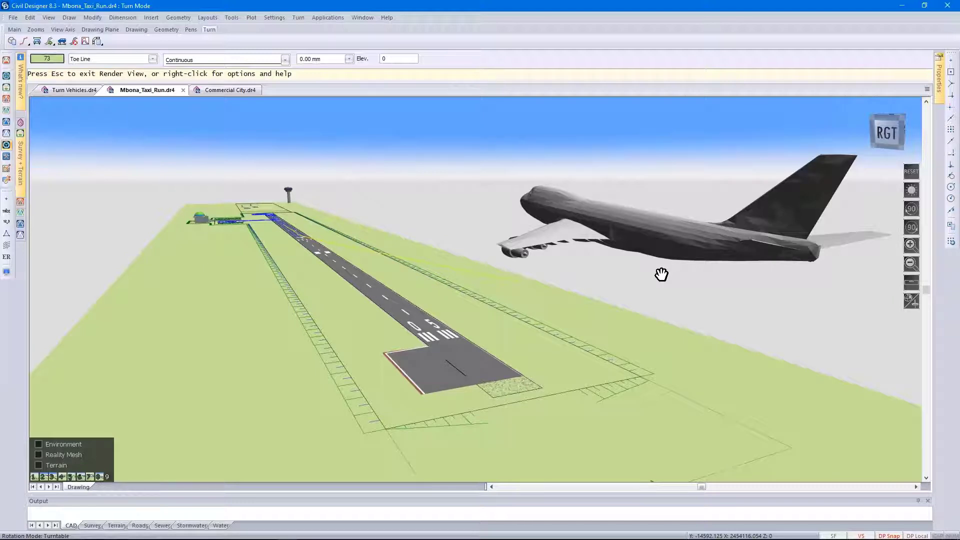
drag(661, 275, 587, 304)
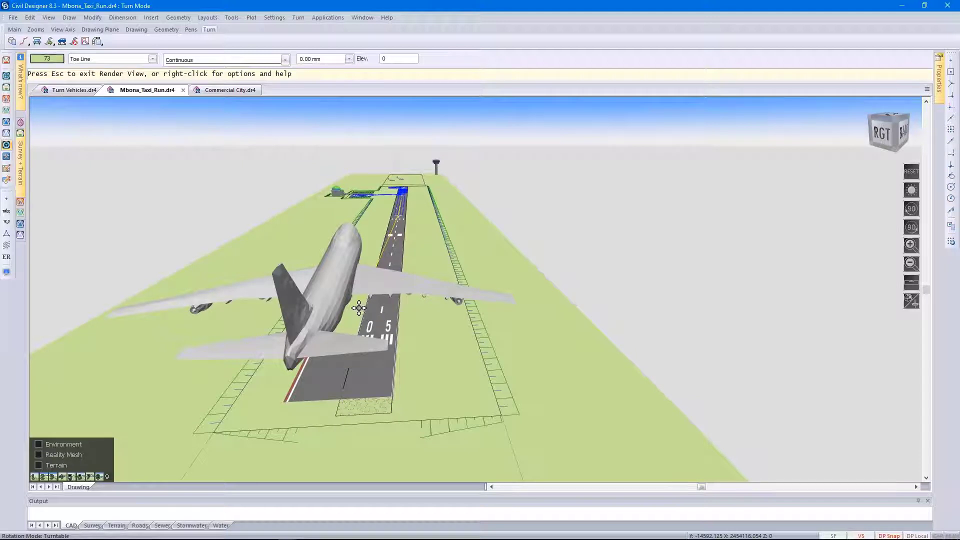
right_click(359, 320)
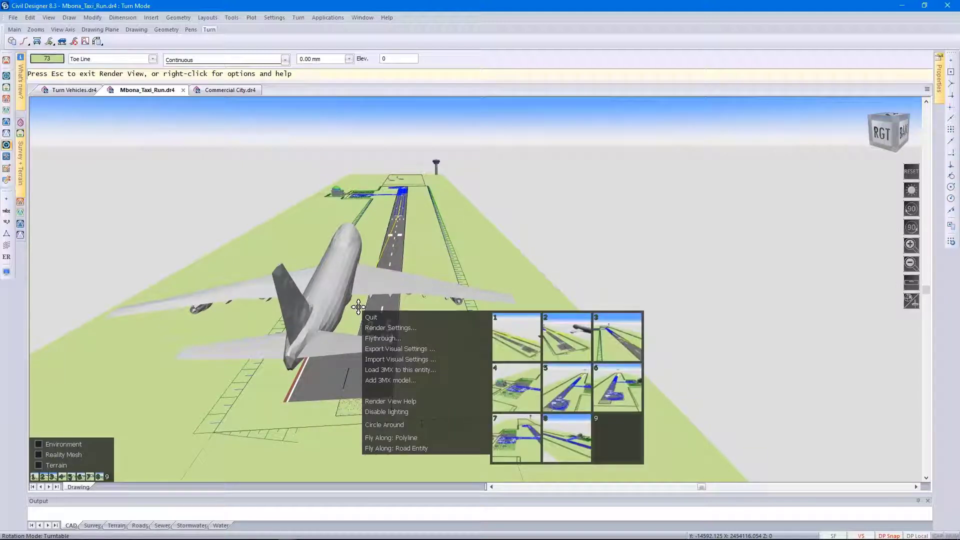
mouse_move(402, 432)
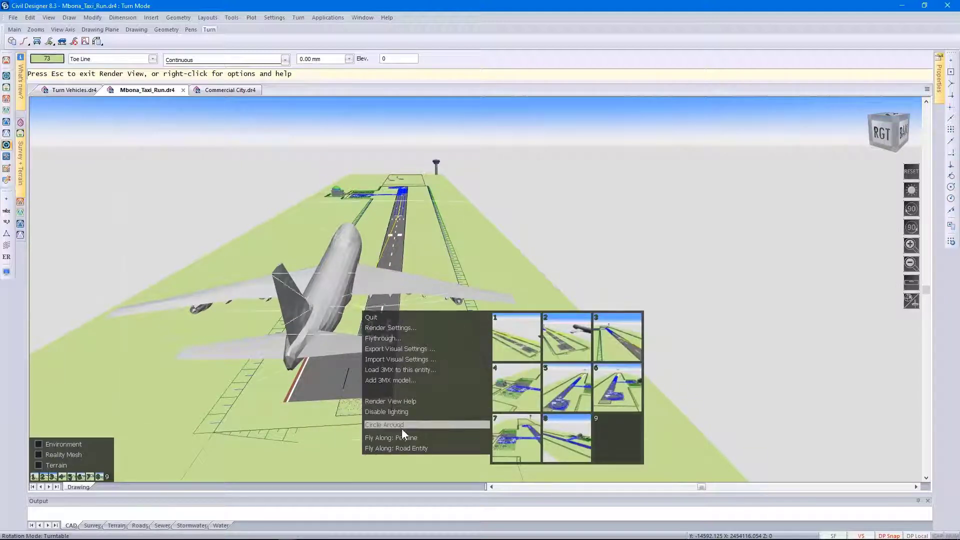
mouse_move(433, 441)
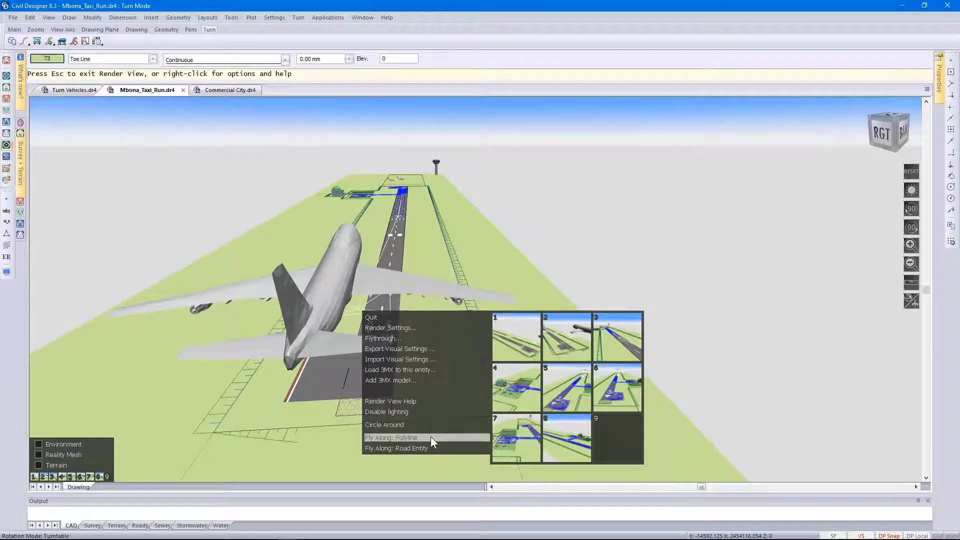
click(393, 437)
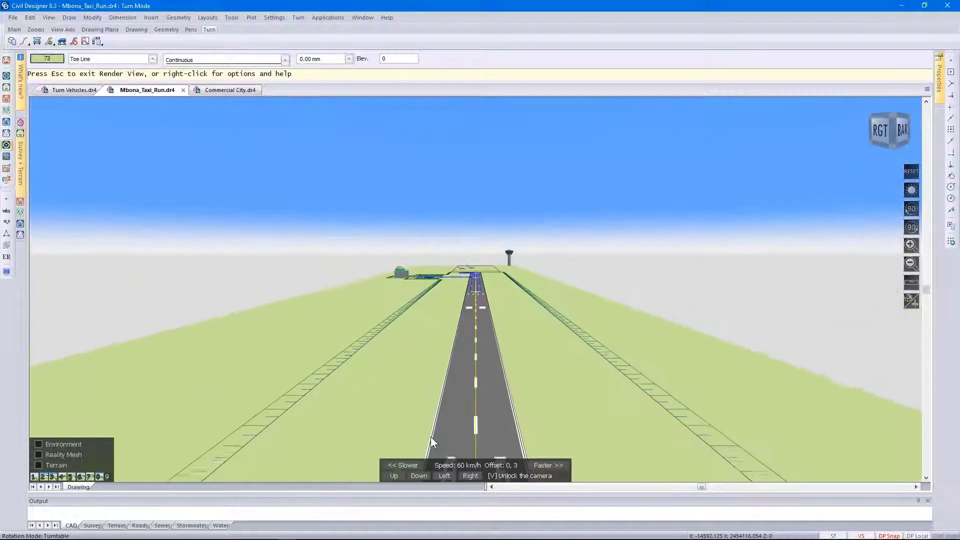
- Fly the camera faster down the runway, through the taxiway turn to the apron
click(549, 466)
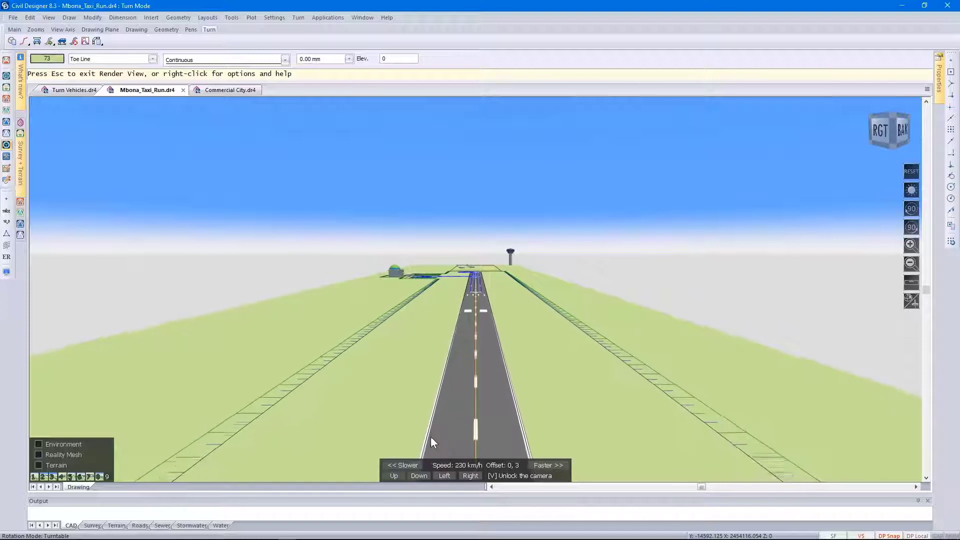
click(548, 465)
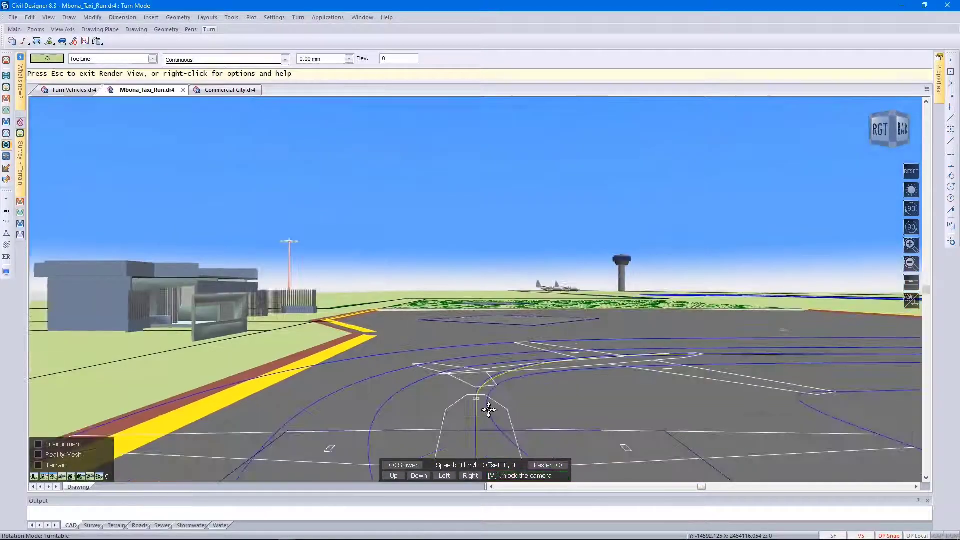
click(548, 465)
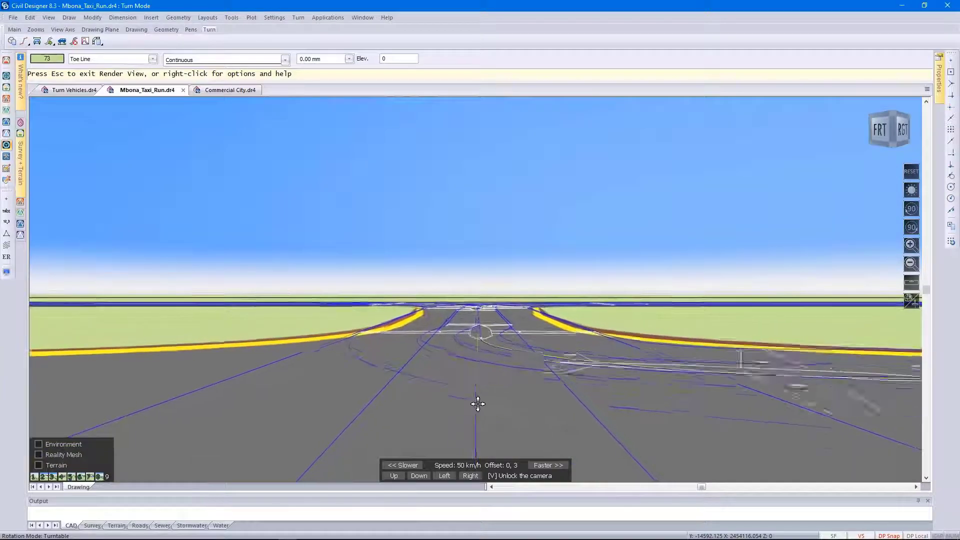
click(548, 465)
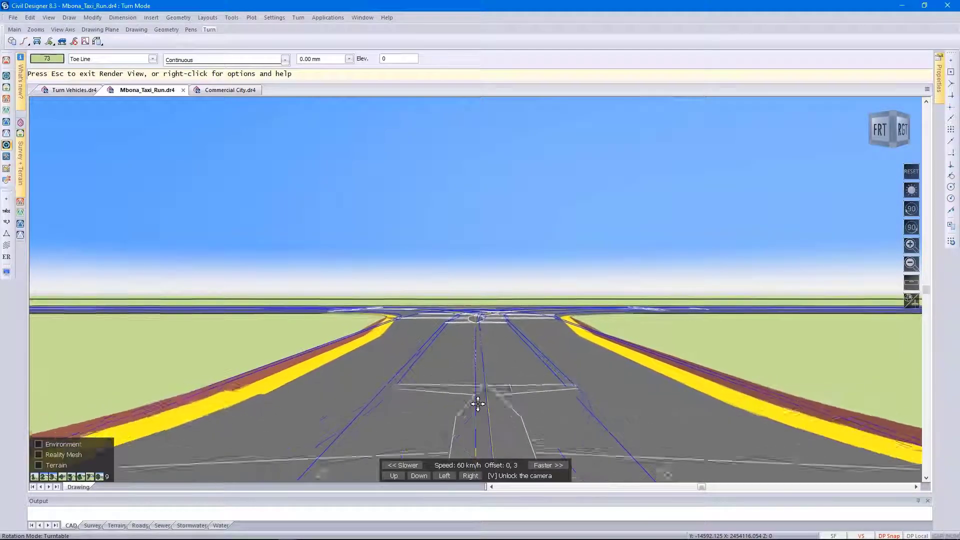